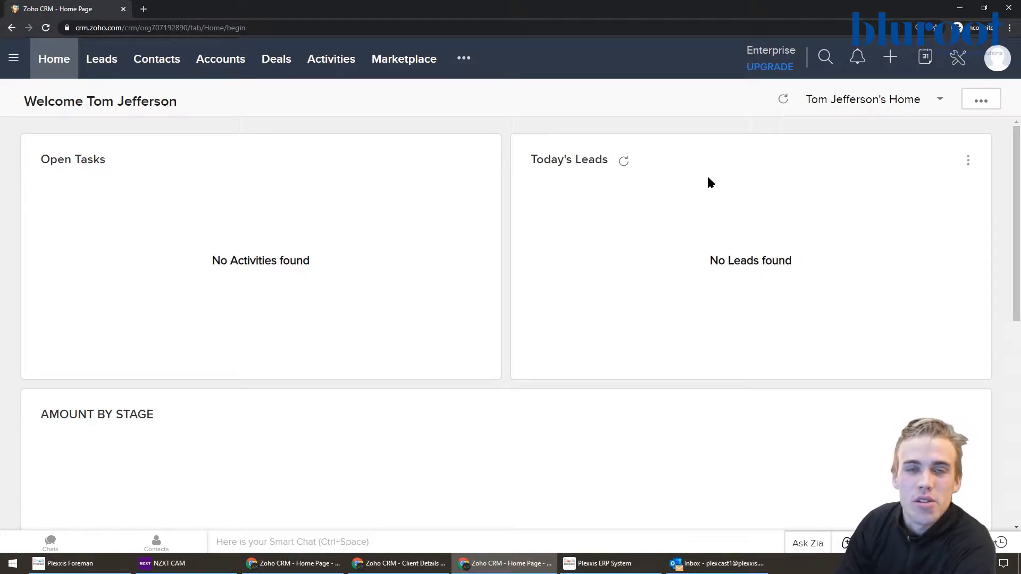
{"action": "mouse_move", "coordinate": [710, 196]}
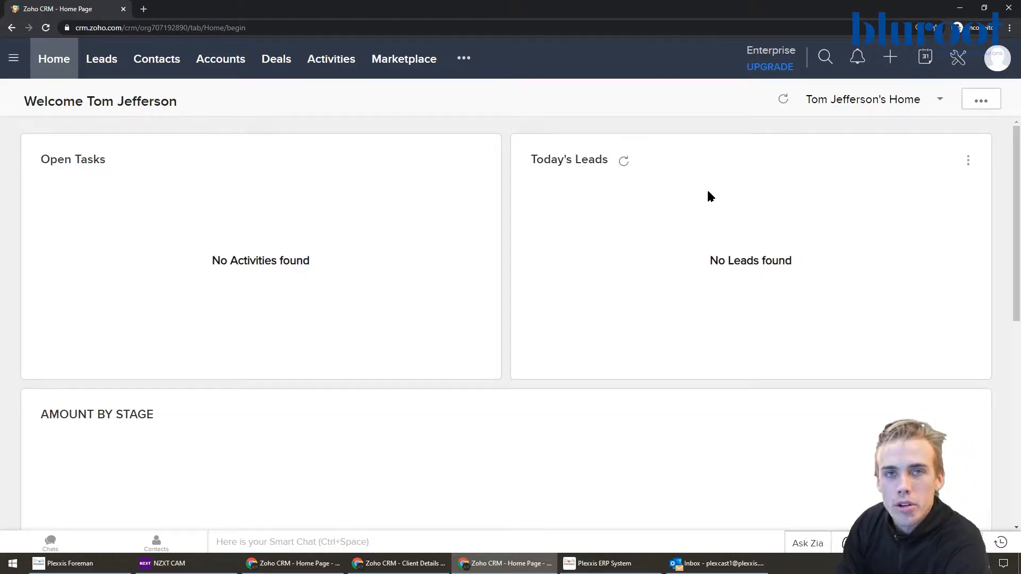
{"action": "mouse_move", "coordinate": [699, 200]}
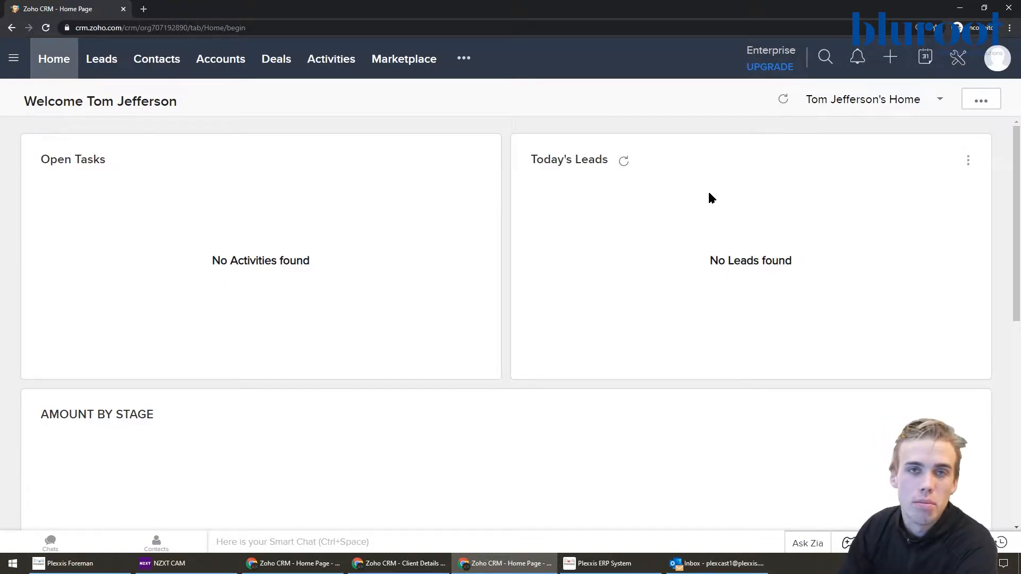
{"action": "mouse_move", "coordinate": [247, 203]}
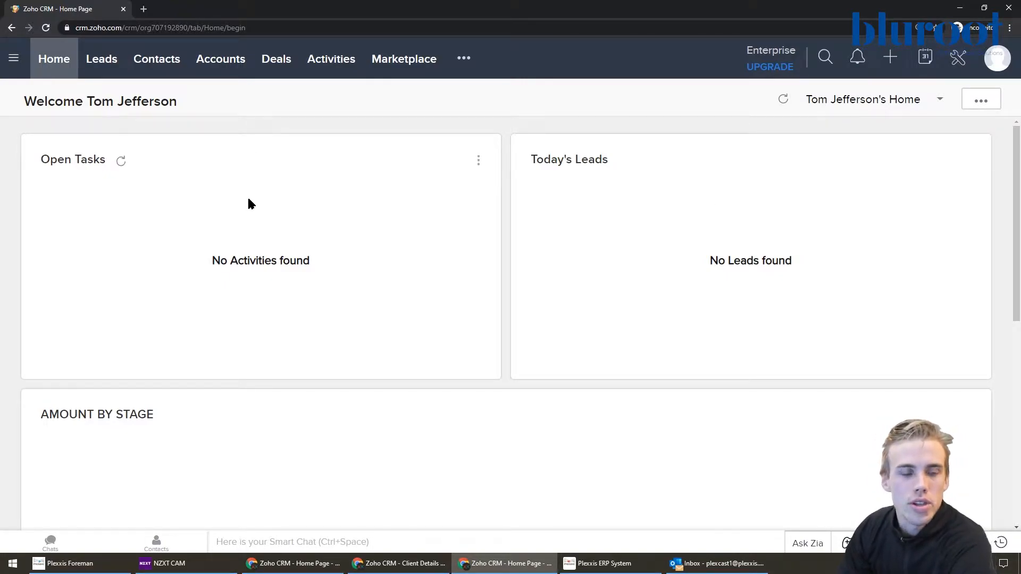
{"action": "mouse_move", "coordinate": [538, 355]}
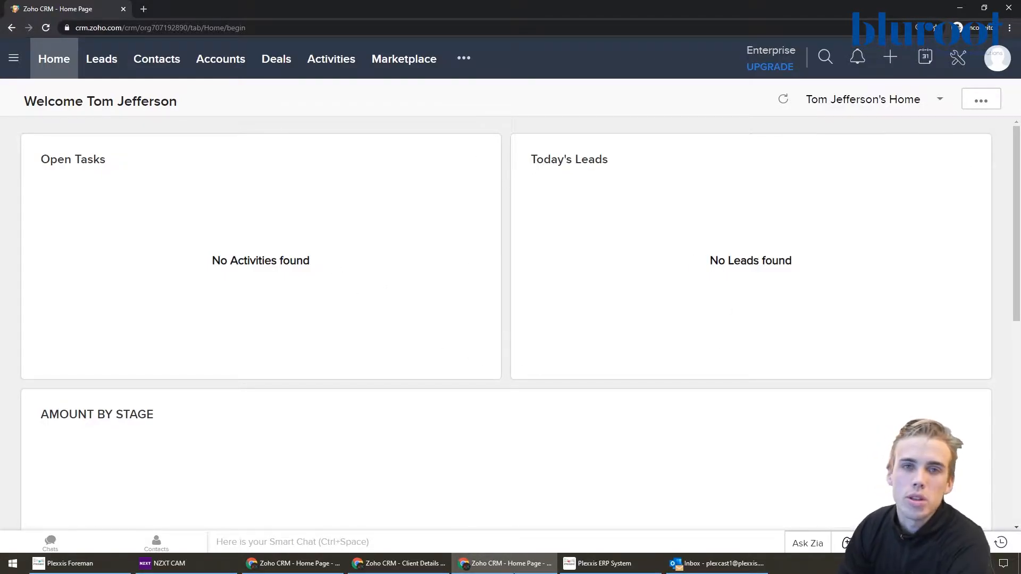
{"action": "mouse_move", "coordinate": [620, 331]}
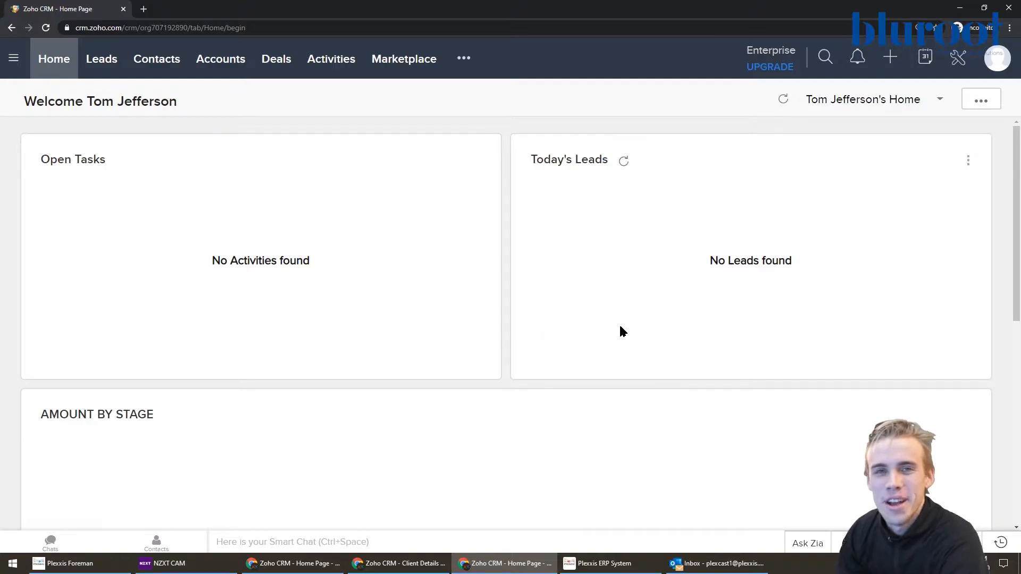
{"action": "mouse_move", "coordinate": [637, 322]}
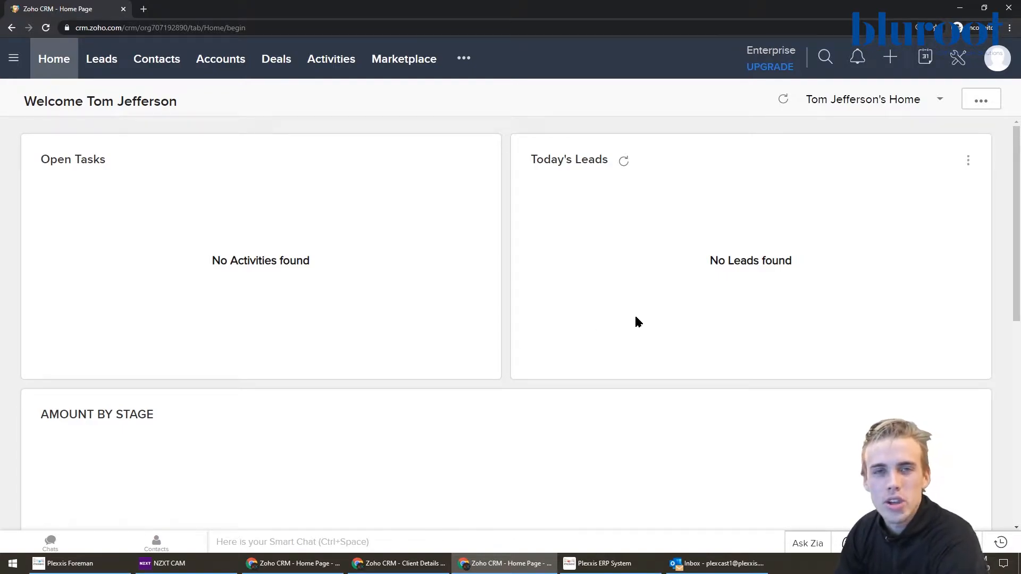
{"action": "mouse_move", "coordinate": [805, 180]}
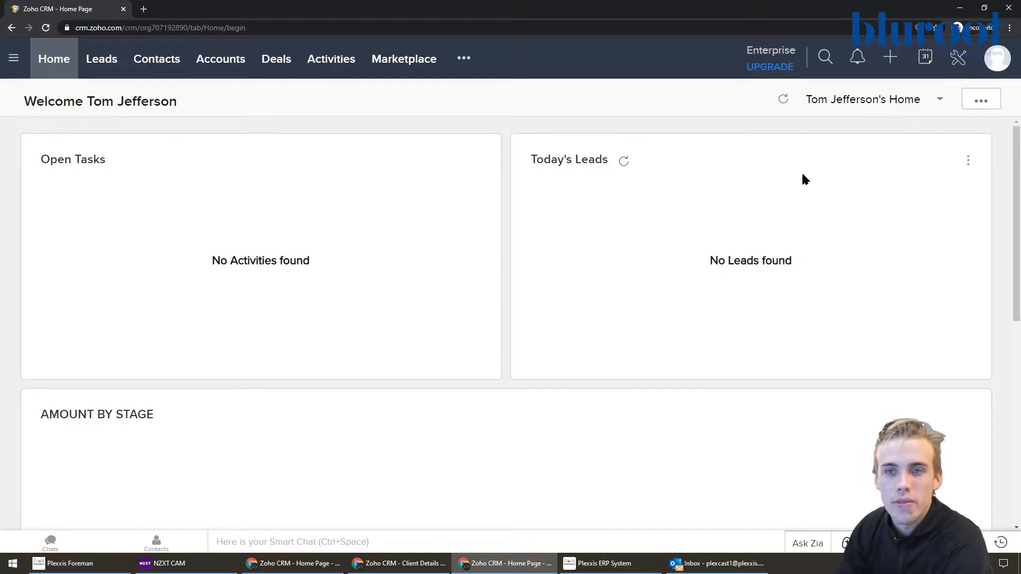
{"action": "mouse_move", "coordinate": [958, 57]}
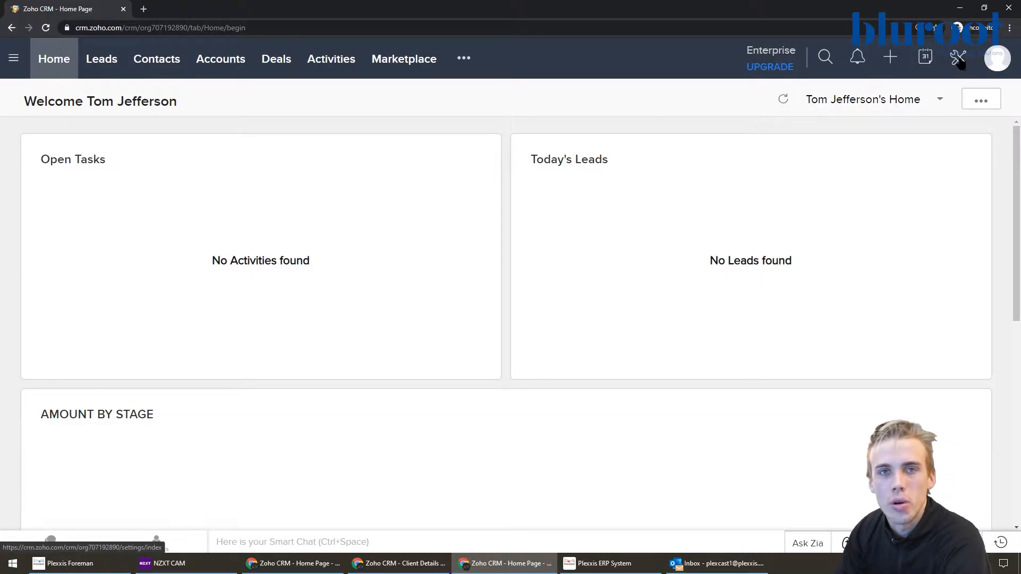
Go to the CRM Setup page from the top-bar wrench icon
{"action": "left_click", "coordinate": [957, 58]}
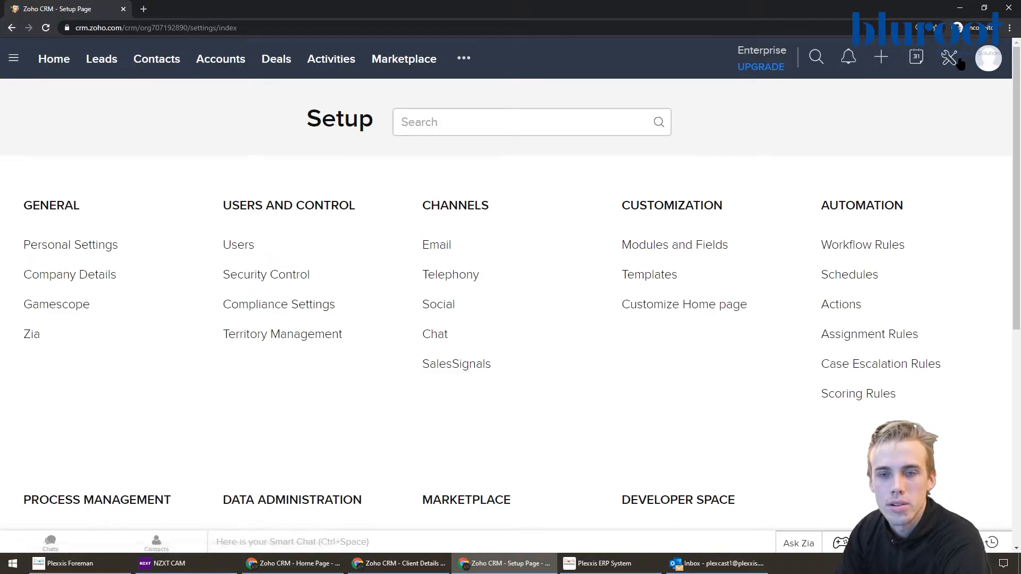
{"action": "mouse_move", "coordinate": [951, 77]}
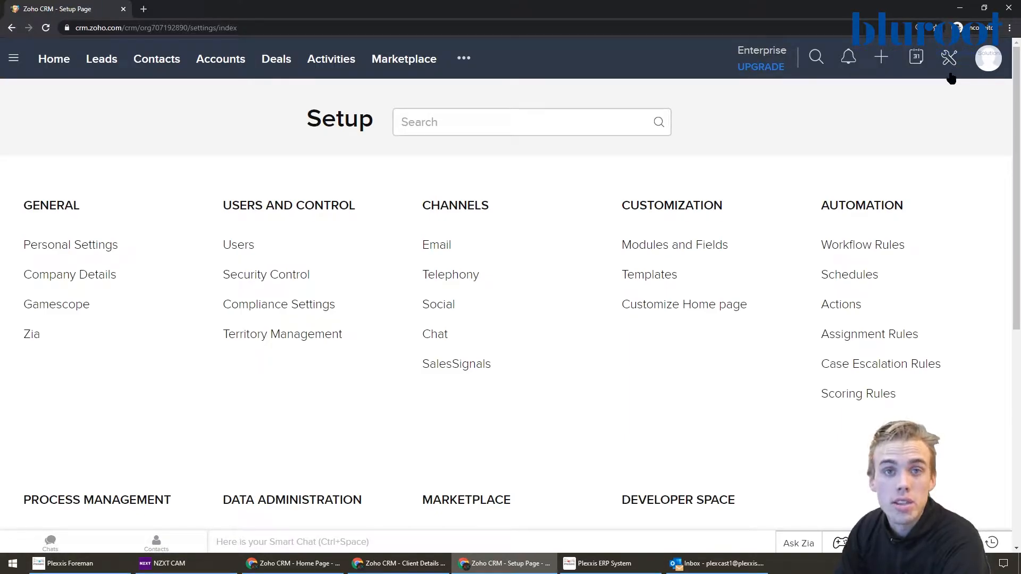
{"action": "mouse_move", "coordinate": [911, 282]}
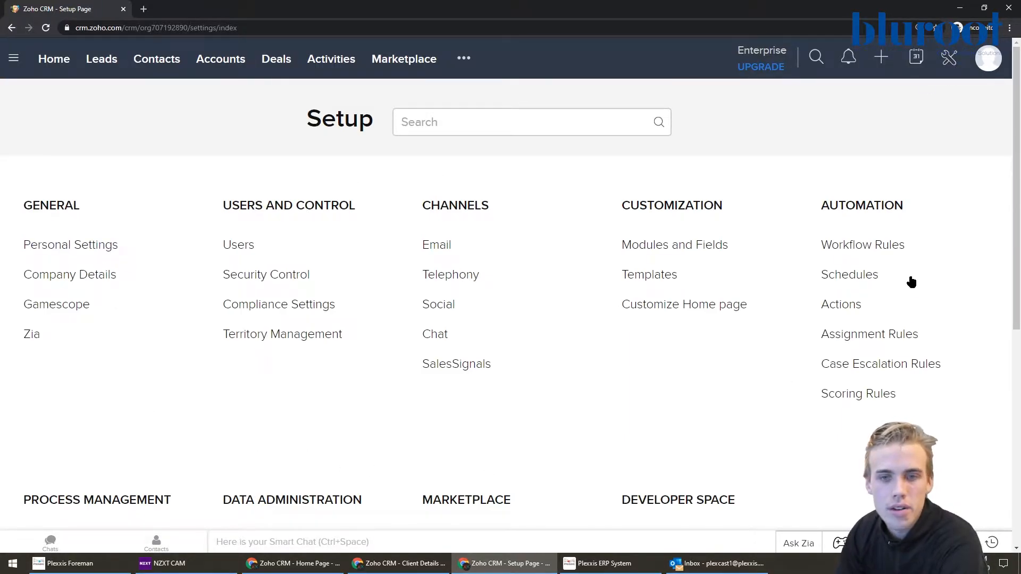
{"action": "mouse_move", "coordinate": [496, 277]}
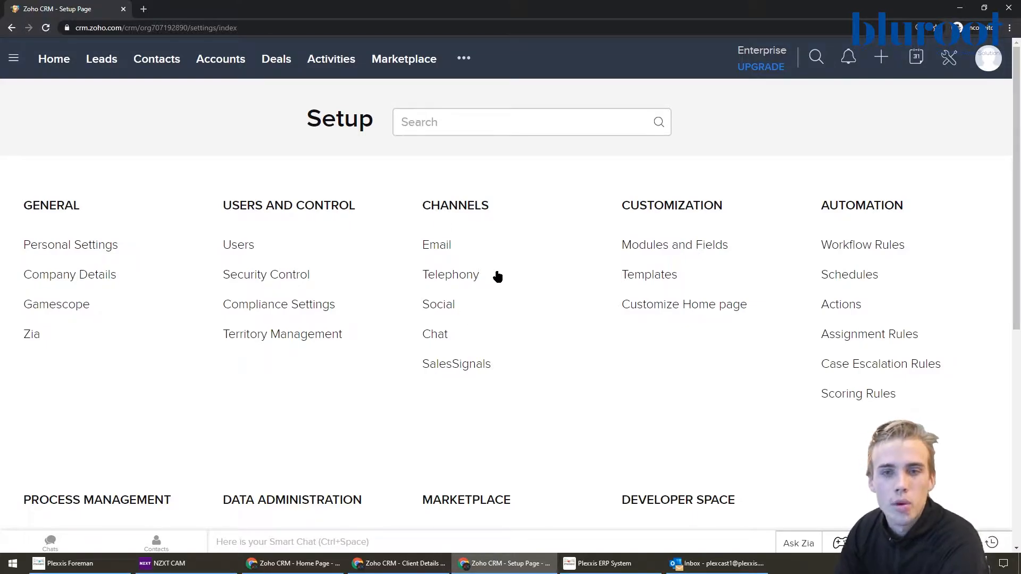
{"action": "mouse_move", "coordinate": [722, 284]}
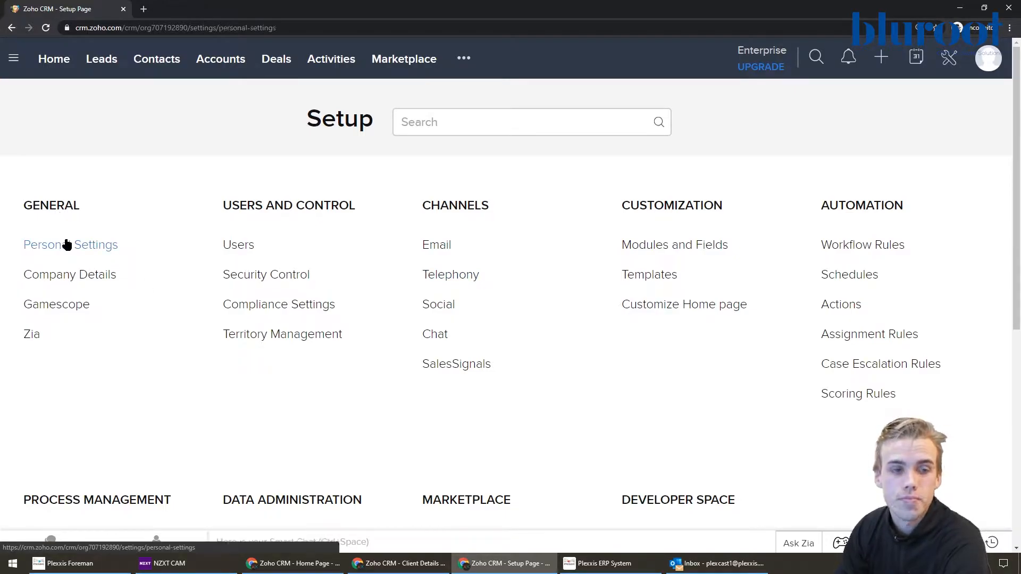
Show the existing Signature section on the Personal Settings page
{"action": "left_click", "coordinate": [70, 244]}
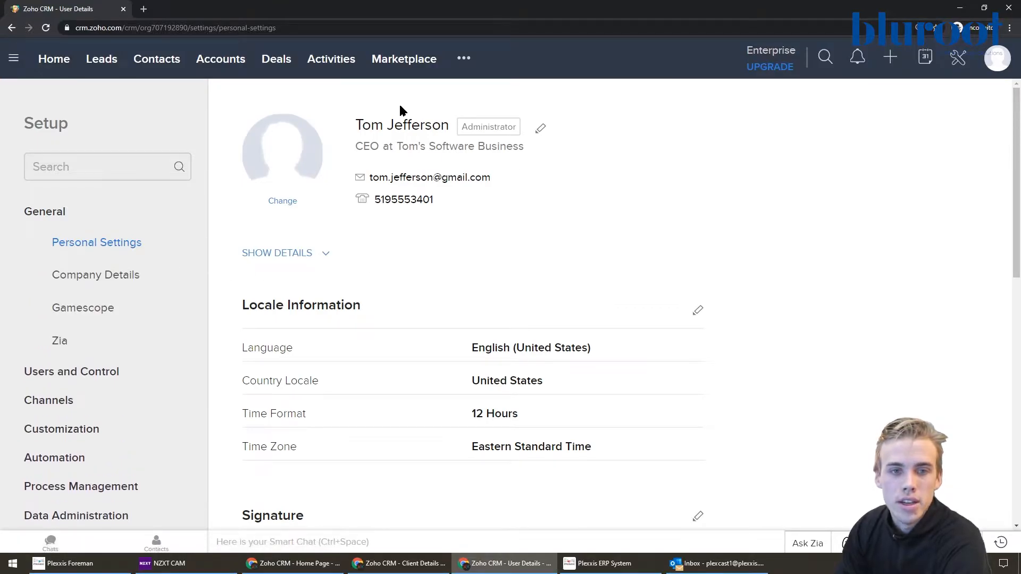
{"action": "mouse_move", "coordinate": [449, 194]}
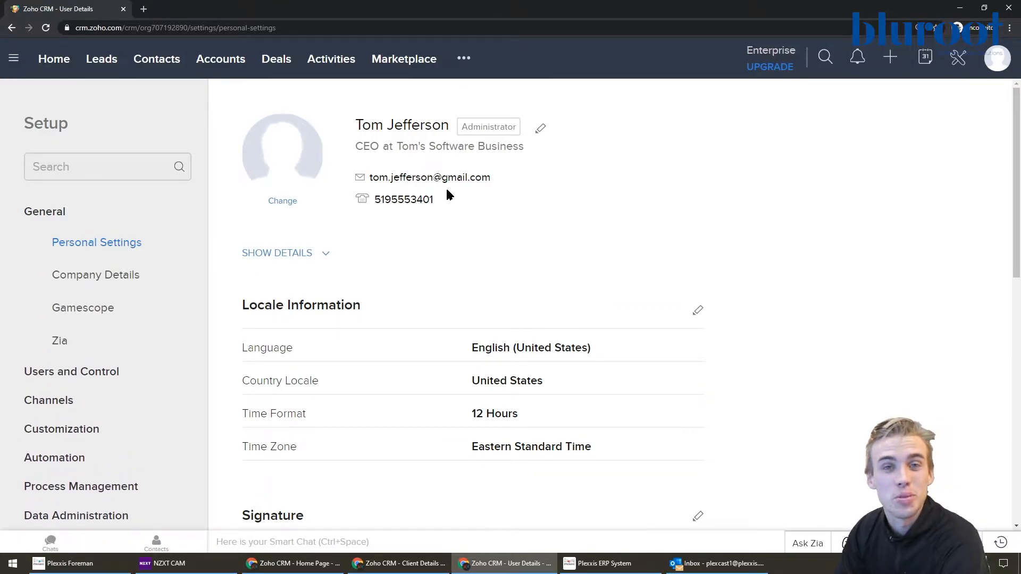
{"action": "mouse_move", "coordinate": [431, 159]}
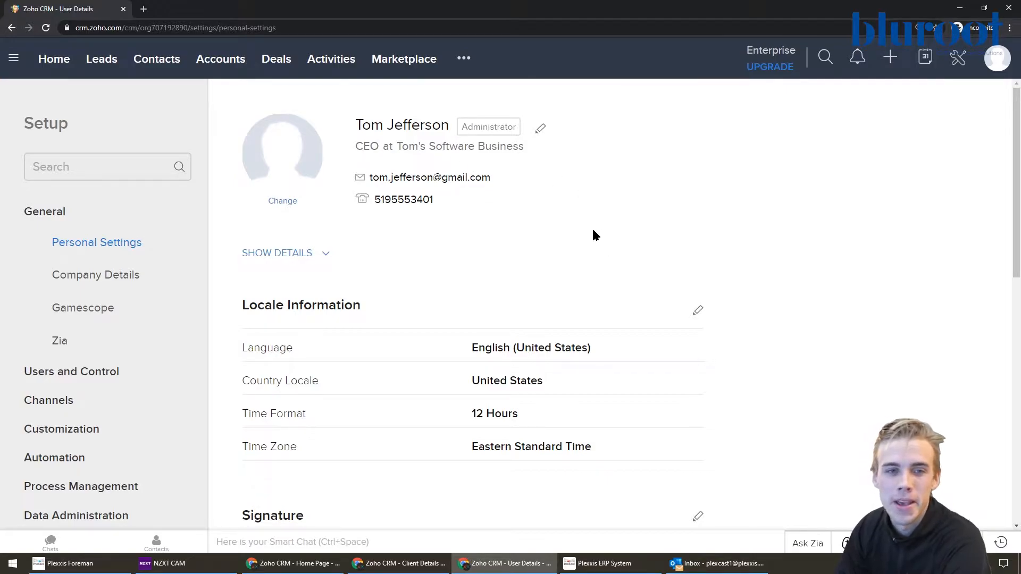
{"action": "mouse_move", "coordinate": [560, 272]}
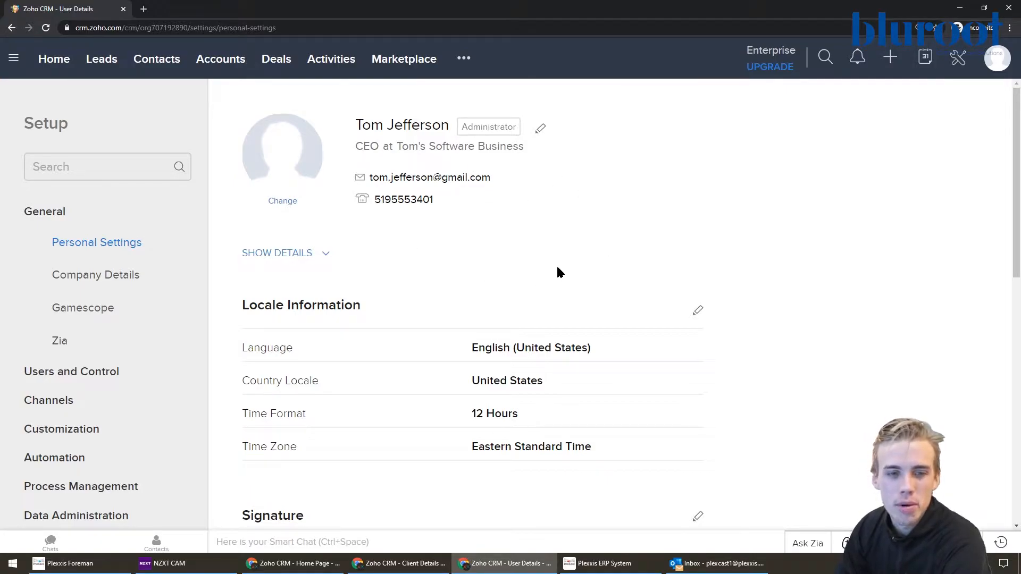
{"action": "scroll", "scroll_direction": "down", "scroll_amount": 3}
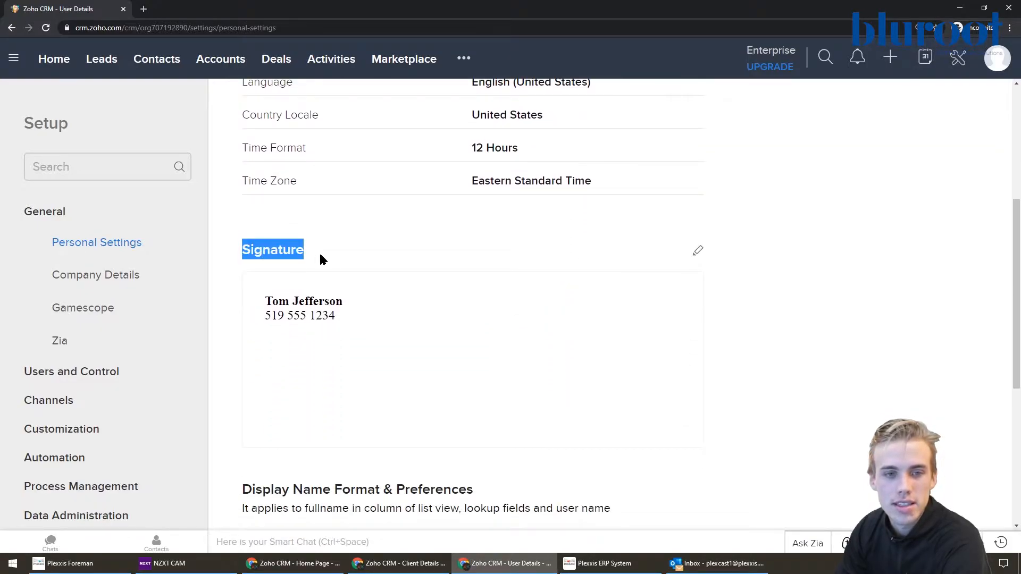
{"action": "mouse_move", "coordinate": [690, 249]}
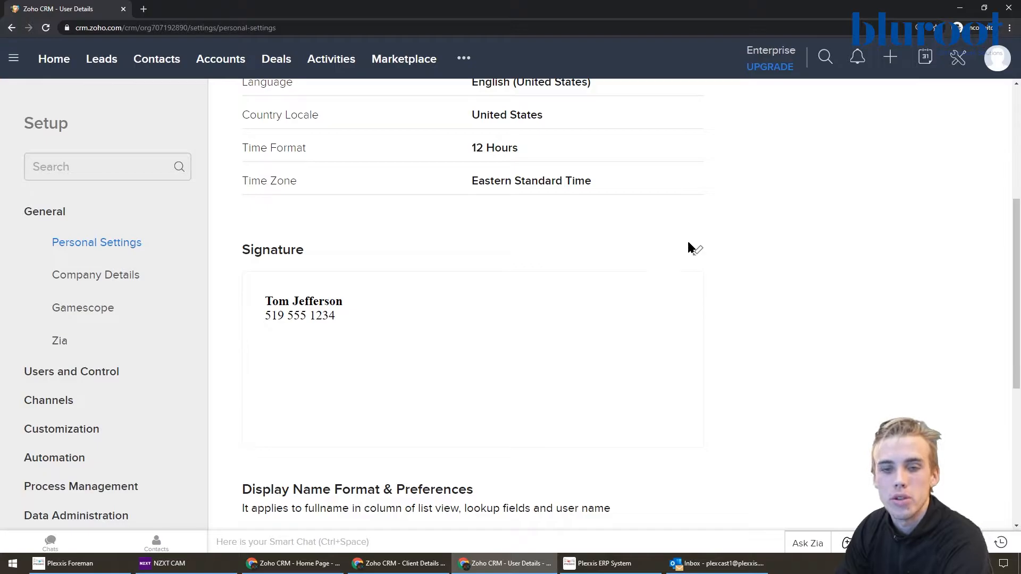
{"action": "mouse_move", "coordinate": [699, 254]}
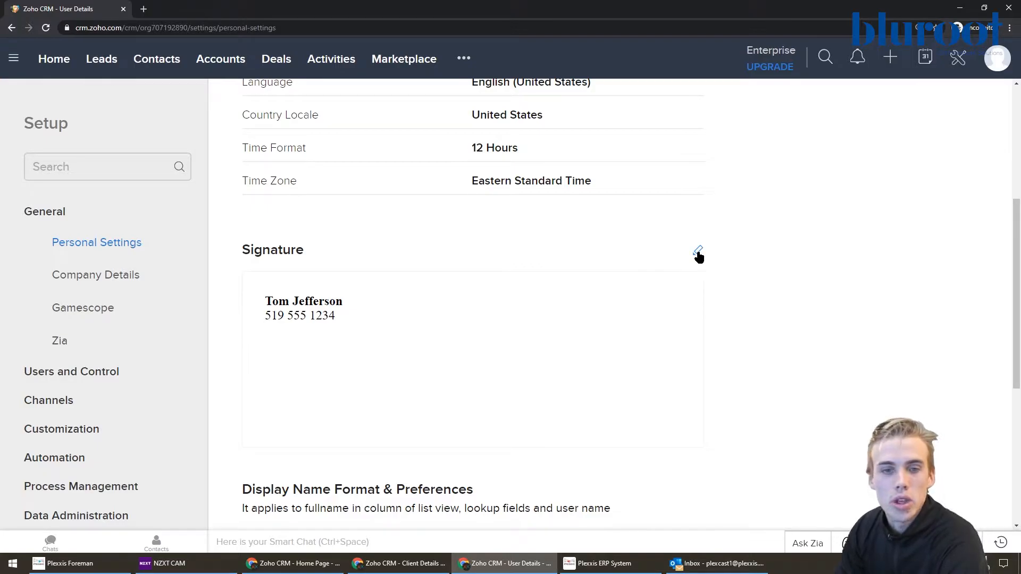
Add google.ca on a new line below the phone number and select it
{"action": "left_click", "coordinate": [697, 252]}
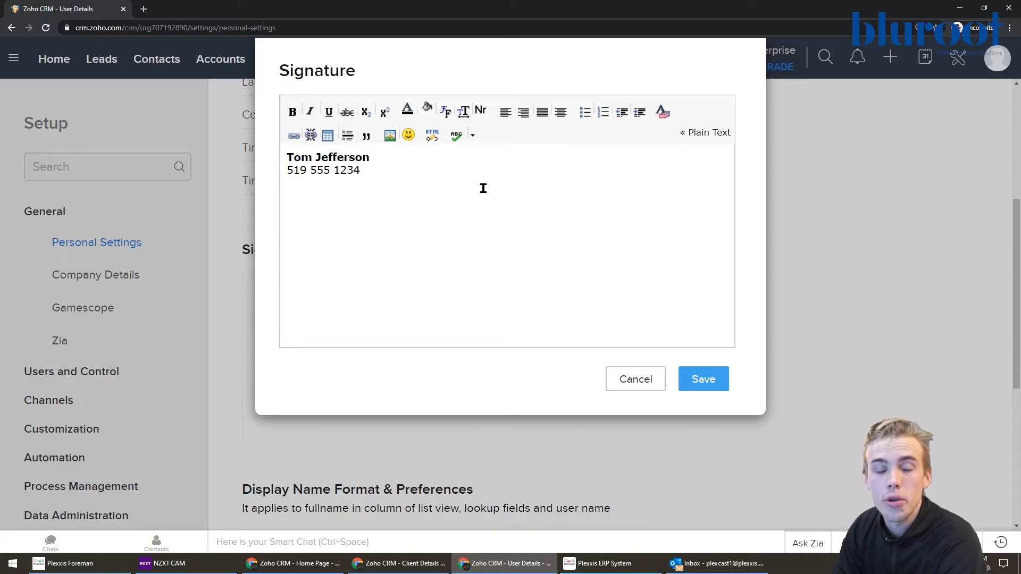
{"action": "mouse_move", "coordinate": [302, 164]}
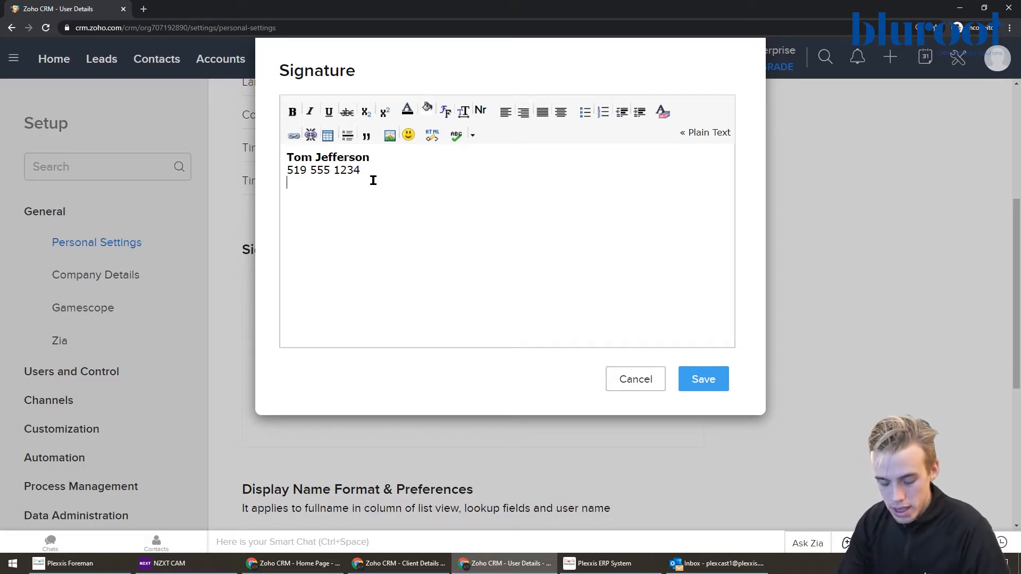
{"action": "type", "text": "goog"}
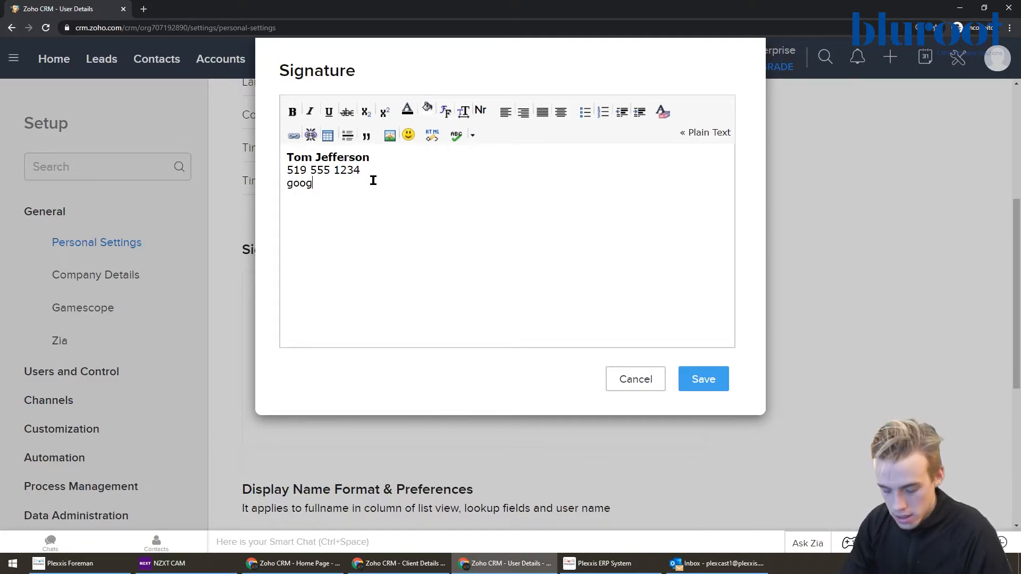
{"action": "type", "text": "le.ca"}
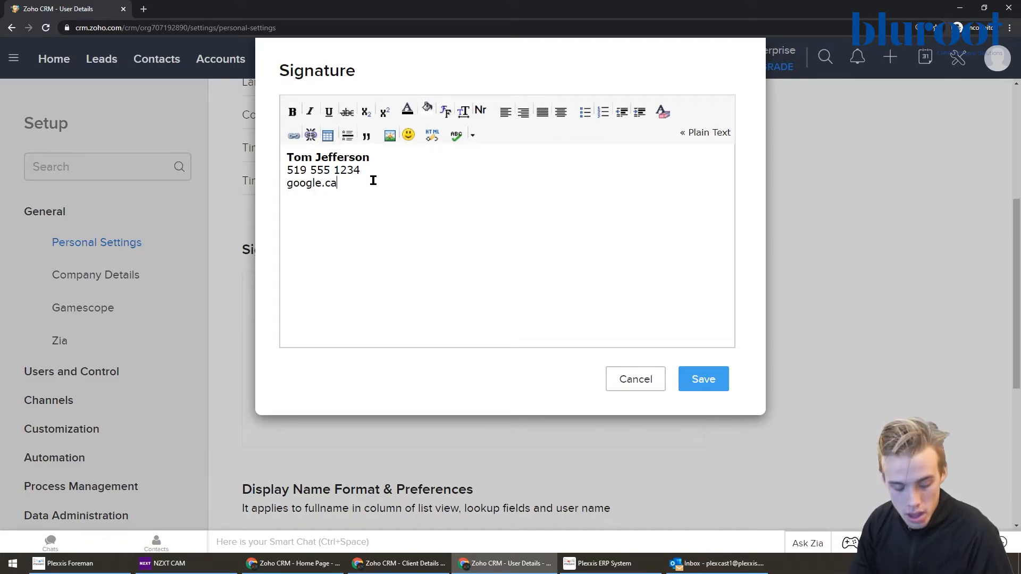
{"action": "double_click", "coordinate": [311, 182]}
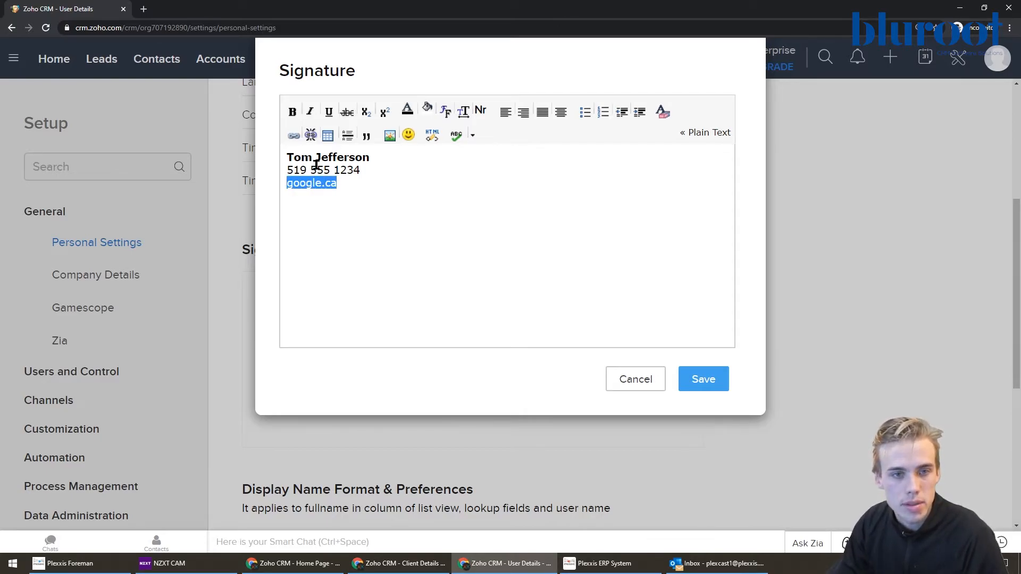
{"action": "left_click", "coordinate": [294, 136]}
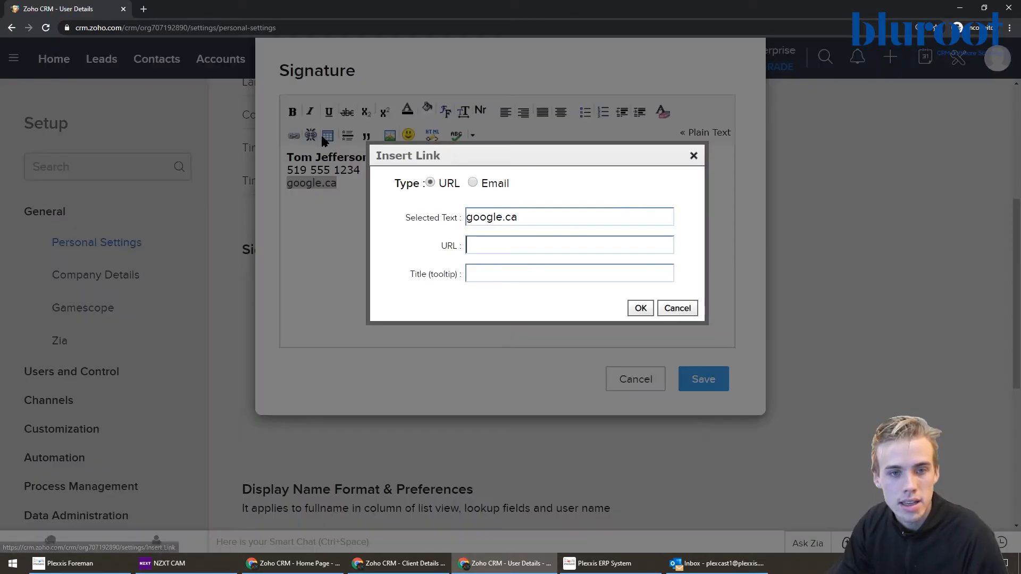
{"action": "type", "text": "httpe"}
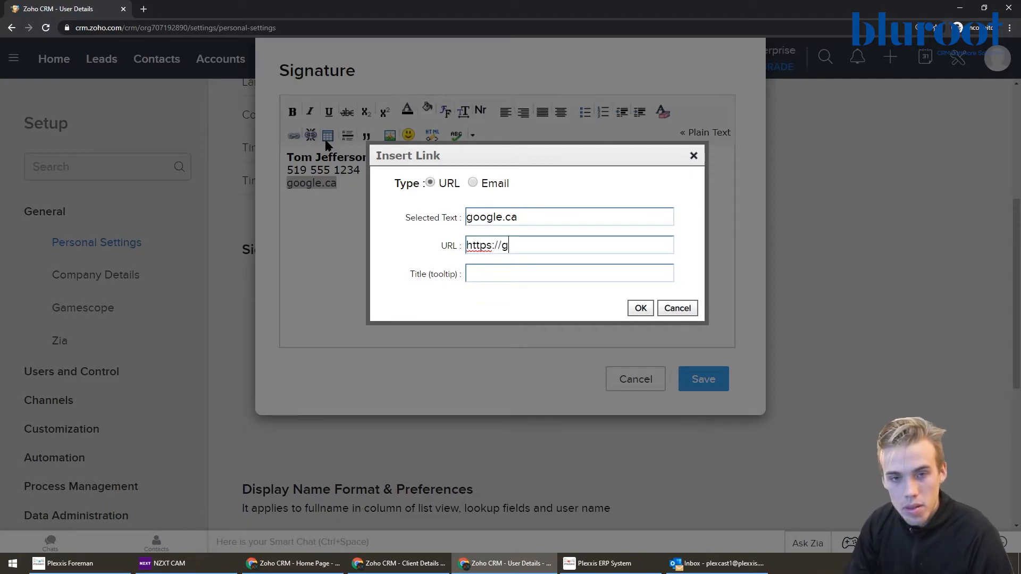
{"action": "type", "text": "oog:"}
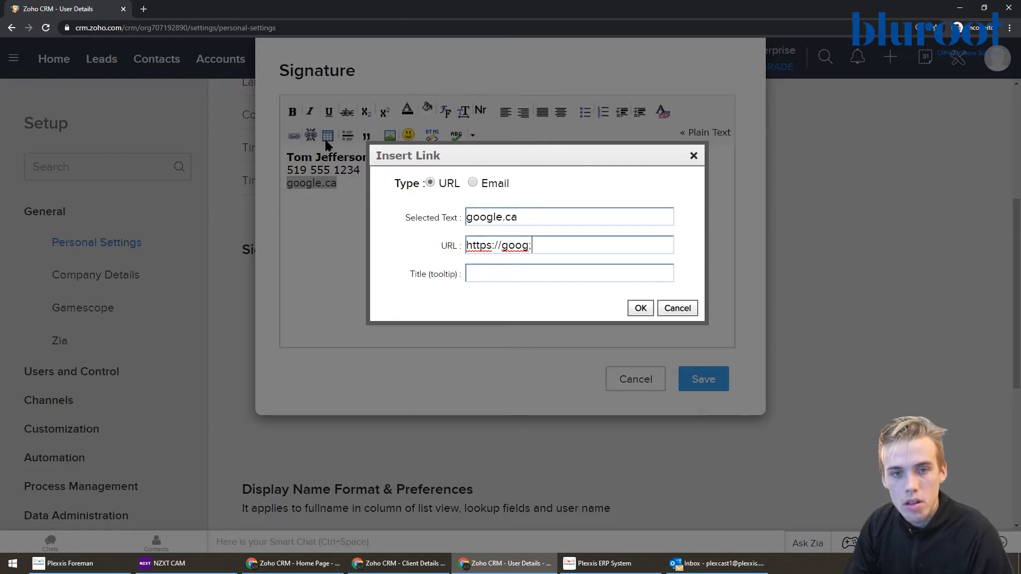
{"action": "type", "text": "le"}
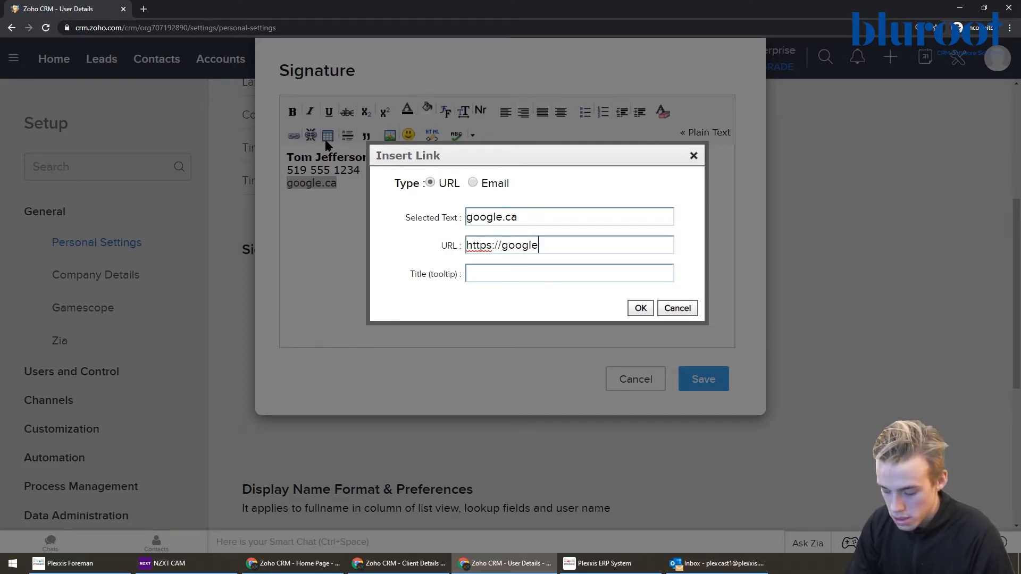
{"action": "type", "text": ".ca"}
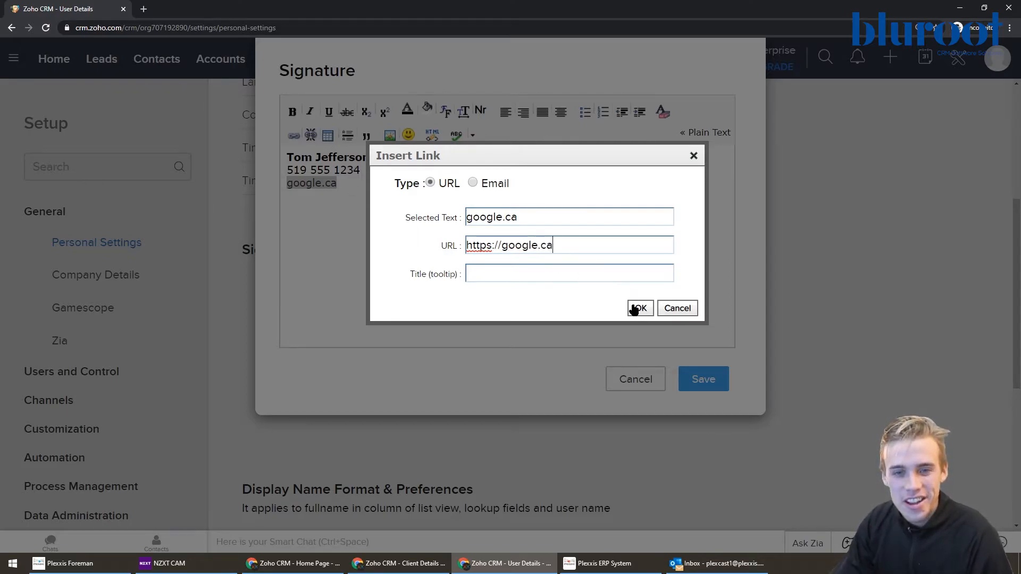
{"action": "left_click", "coordinate": [638, 308]}
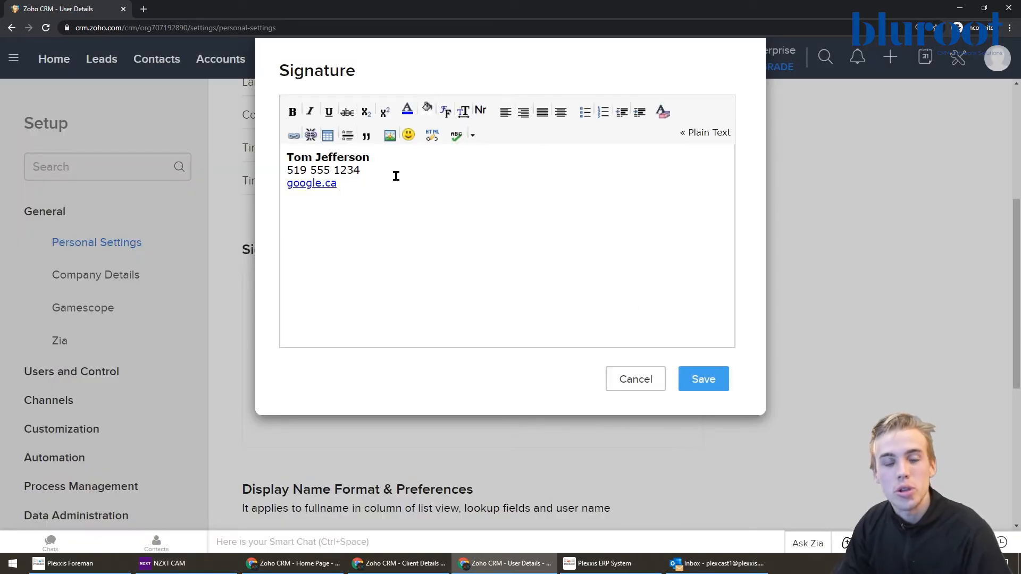
{"action": "mouse_move", "coordinate": [400, 200]}
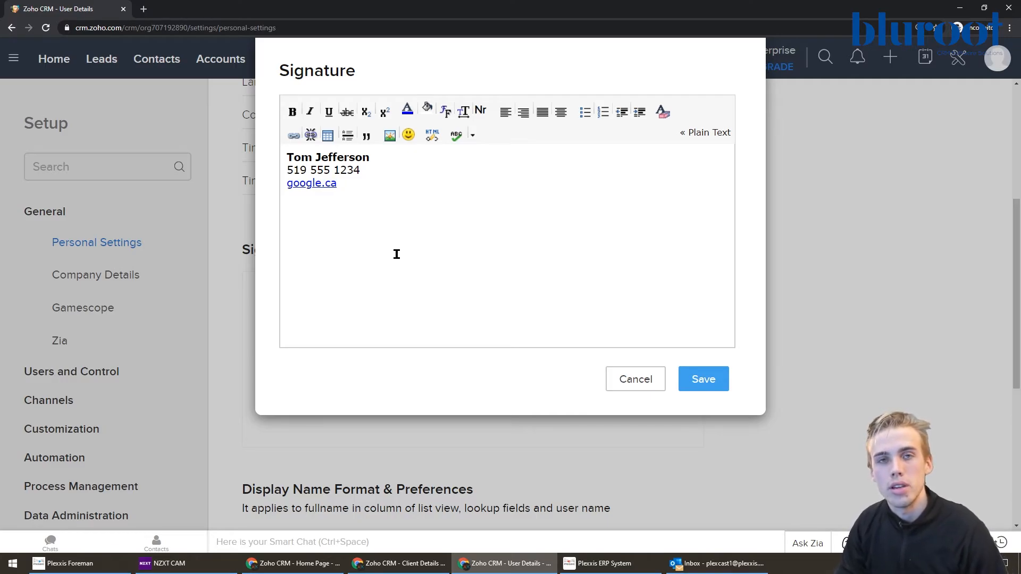
Save the signature so Personal Settings confirms the update
{"action": "left_click", "coordinate": [703, 379]}
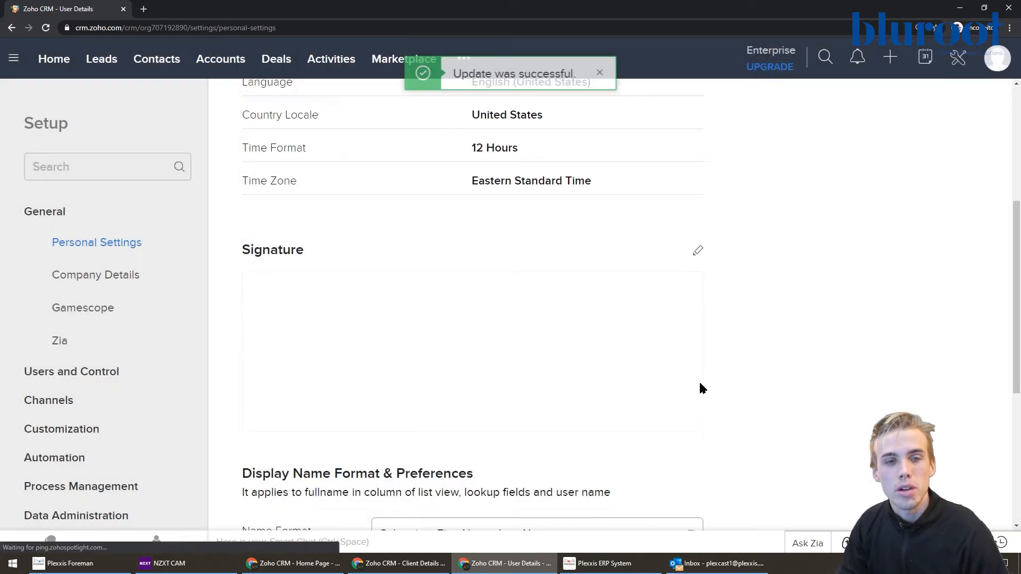